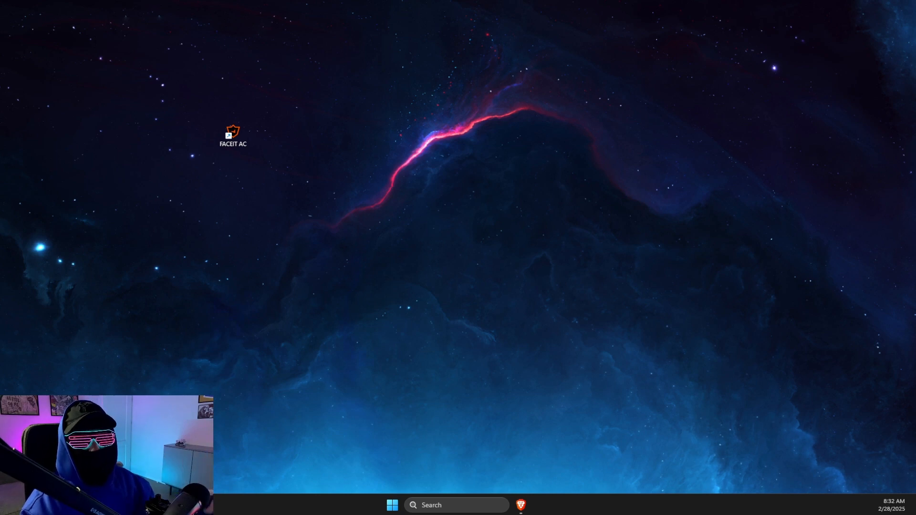
# - Launch the FACEIT AC anti-cheat from its desktop shortcut icon
pyautogui.click(233, 133)
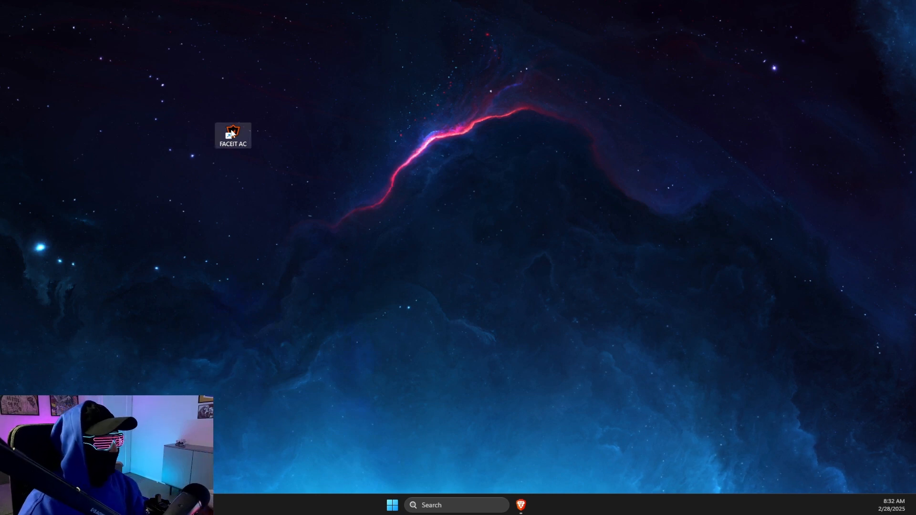
pyautogui.doubleClick(232, 134)
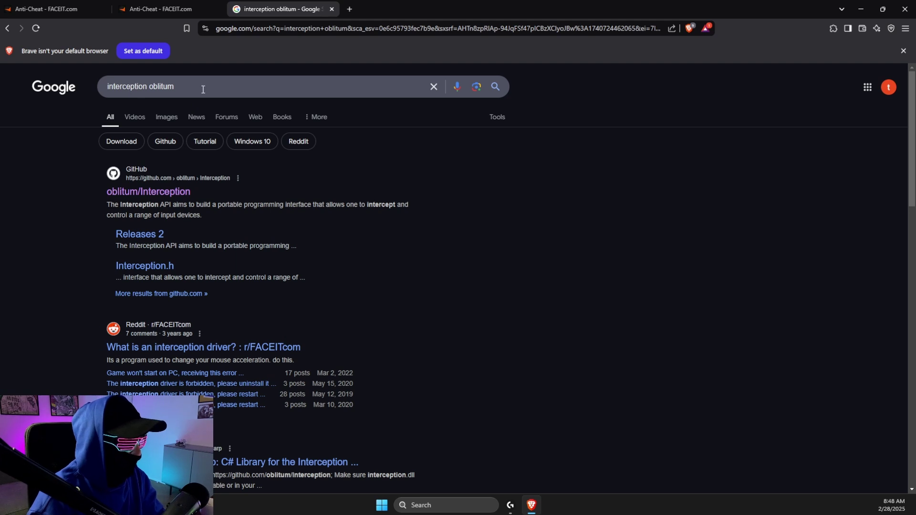
pyautogui.moveTo(148, 192)
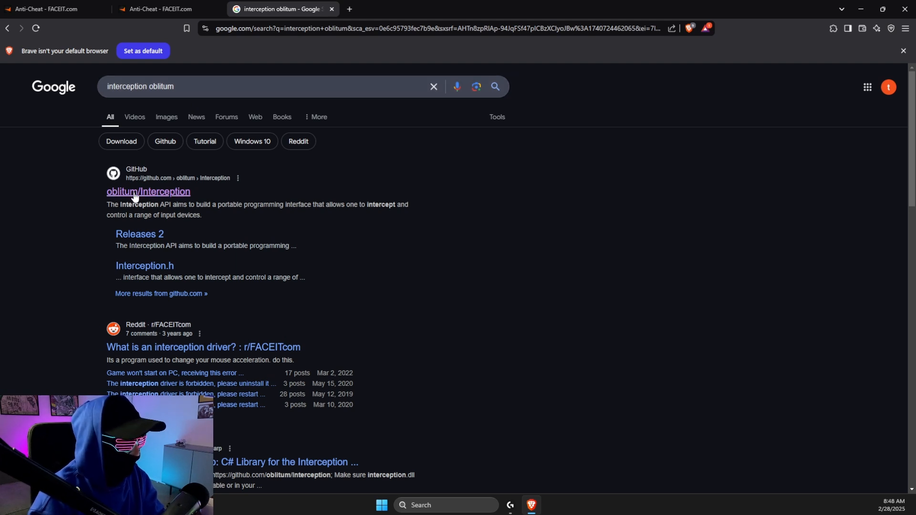
# - Download Interception.zip from the oblitum/Interception v1.0.1 release and save it to the Desktop
pyautogui.click(148, 191)
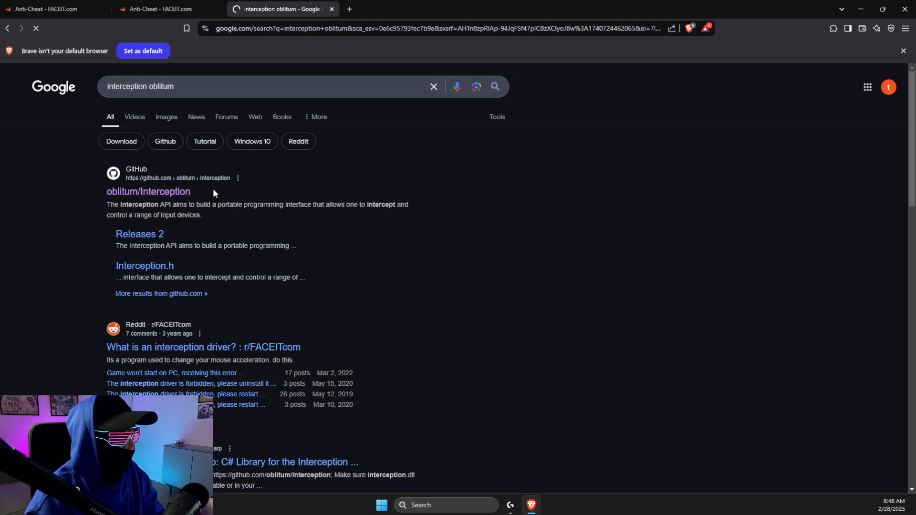
pyautogui.click(148, 192)
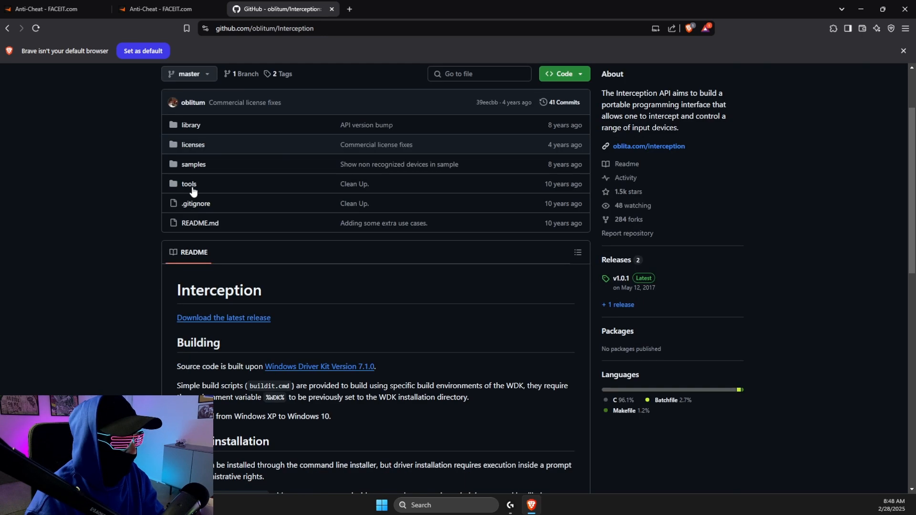
pyautogui.scroll(-3)
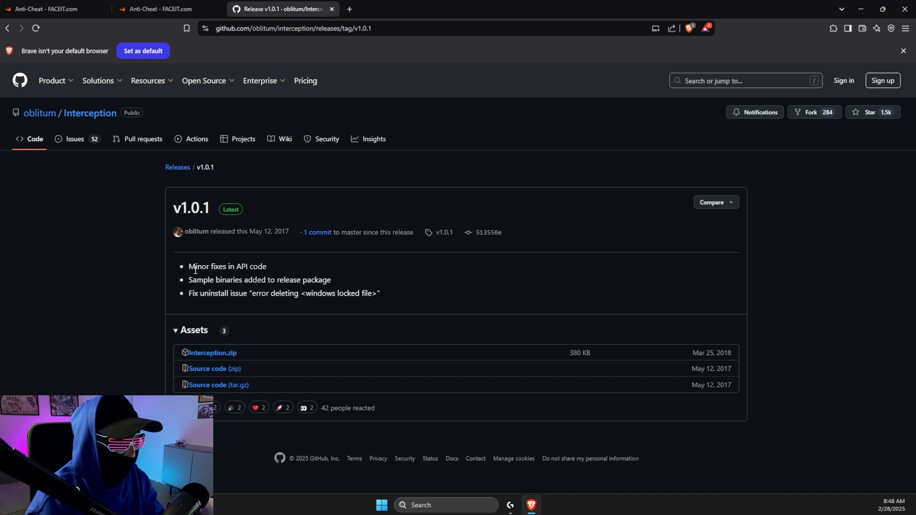
pyautogui.click(212, 353)
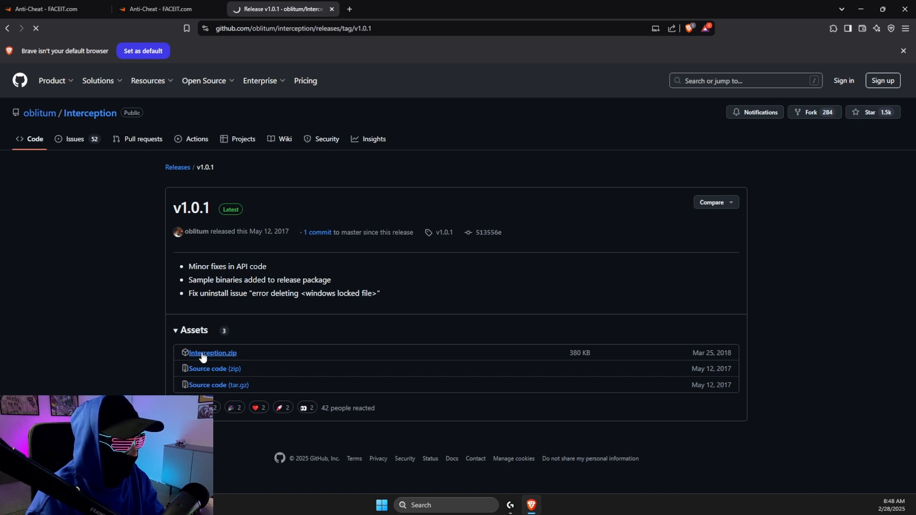
pyautogui.click(212, 353)
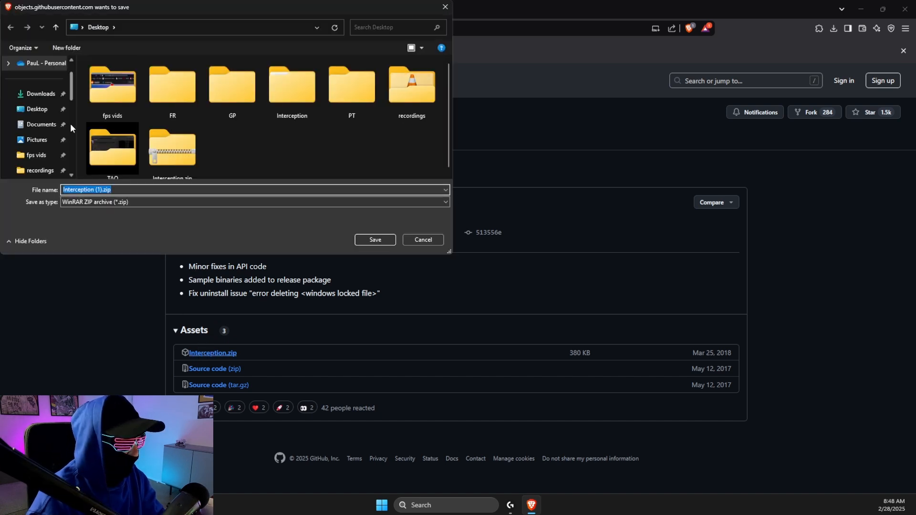
pyautogui.click(374, 240)
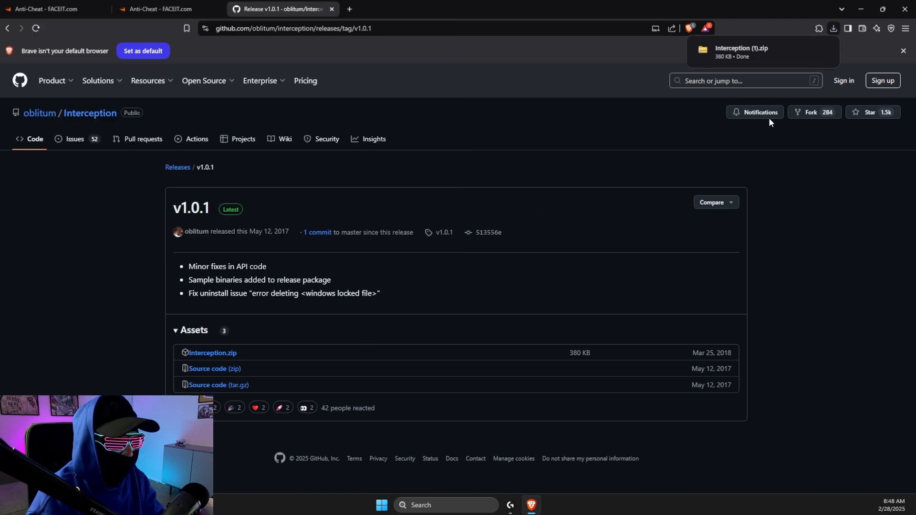
pyautogui.moveTo(656, 100)
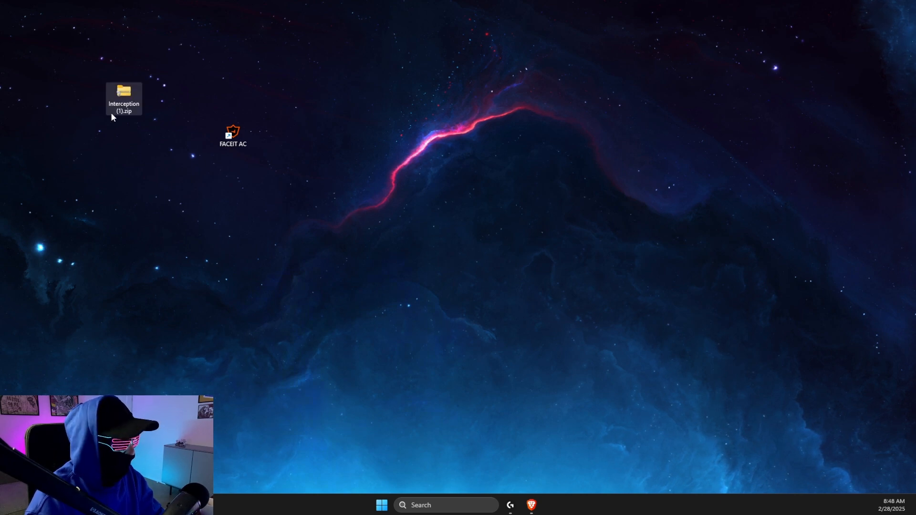
# - Extract Interception (1).zip into a folder on the Desktop with Extract All
pyautogui.rightClick(117, 94)
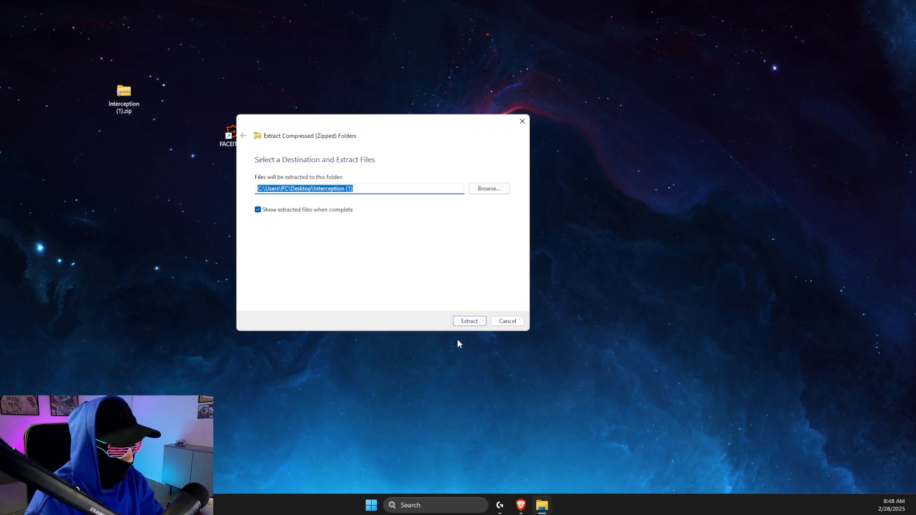
pyautogui.click(469, 321)
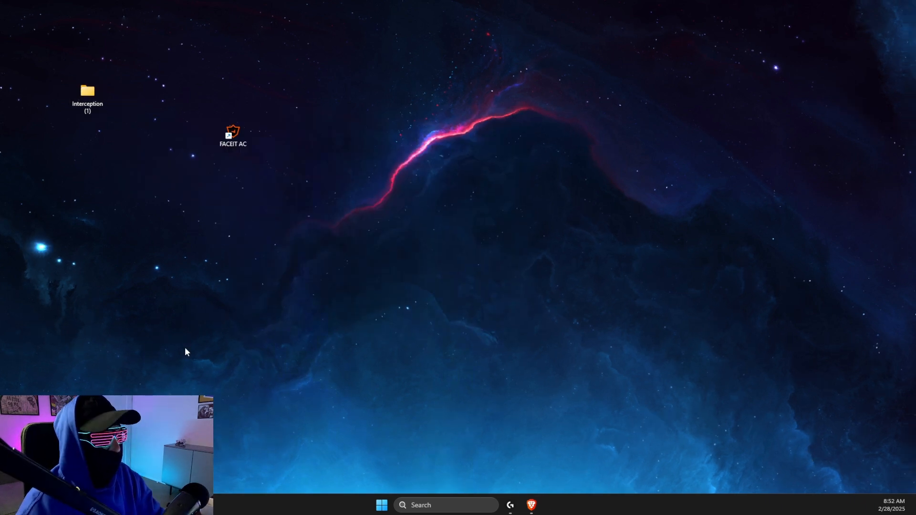
pyautogui.click(445, 505)
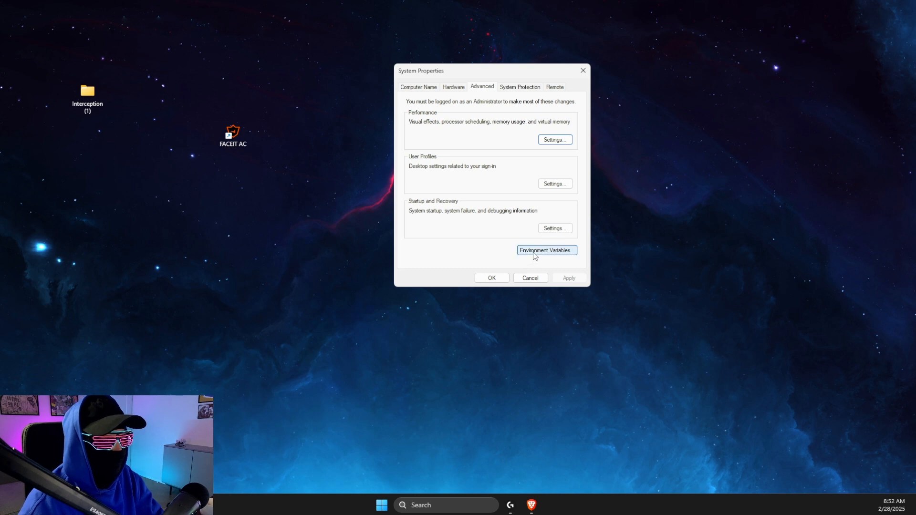
# - Add the inner Interception installer folder to the system Path, then close System Properties
pyautogui.click(546, 250)
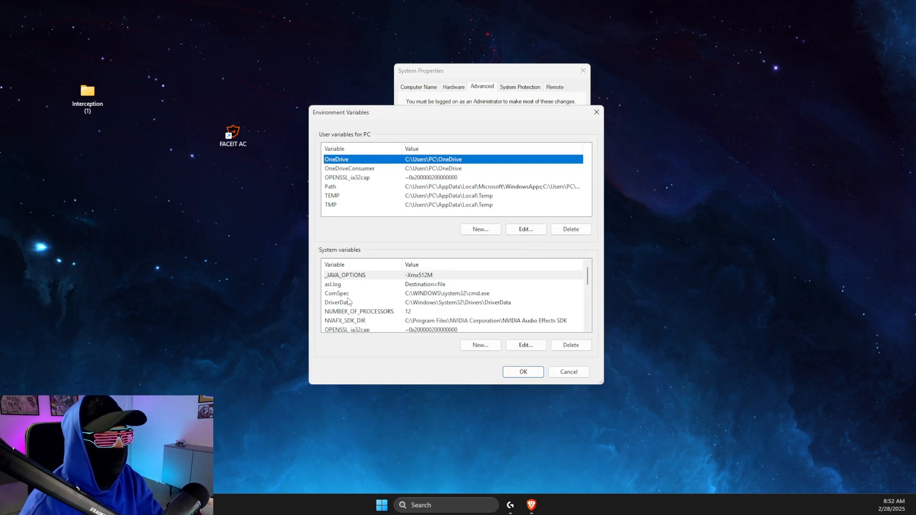
pyautogui.moveTo(348, 308)
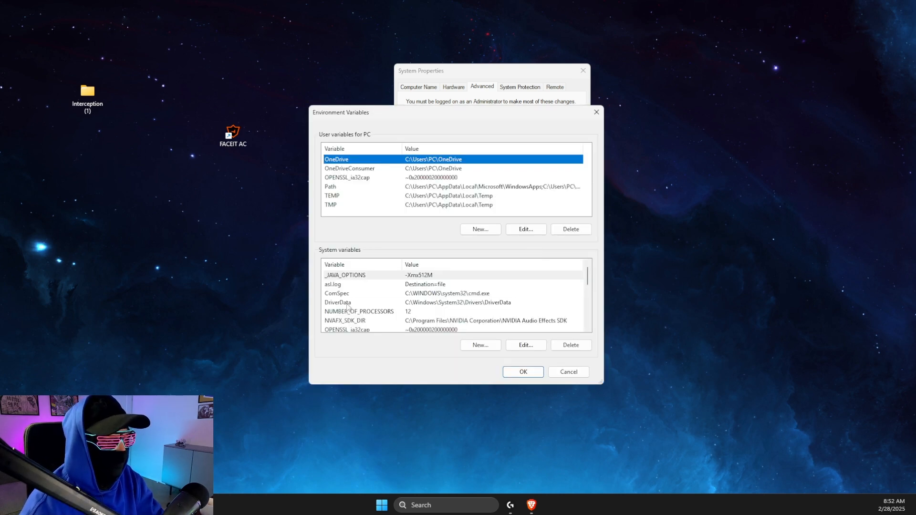
pyautogui.click(330, 293)
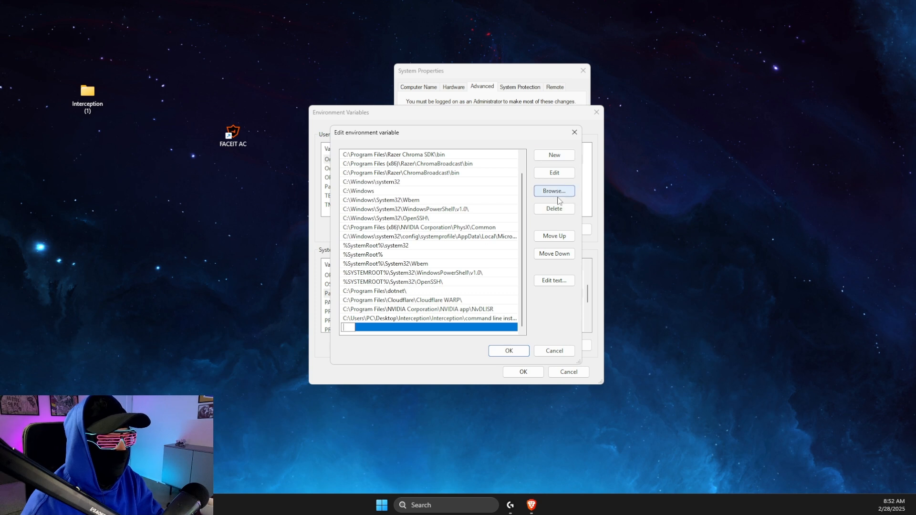
pyautogui.click(553, 191)
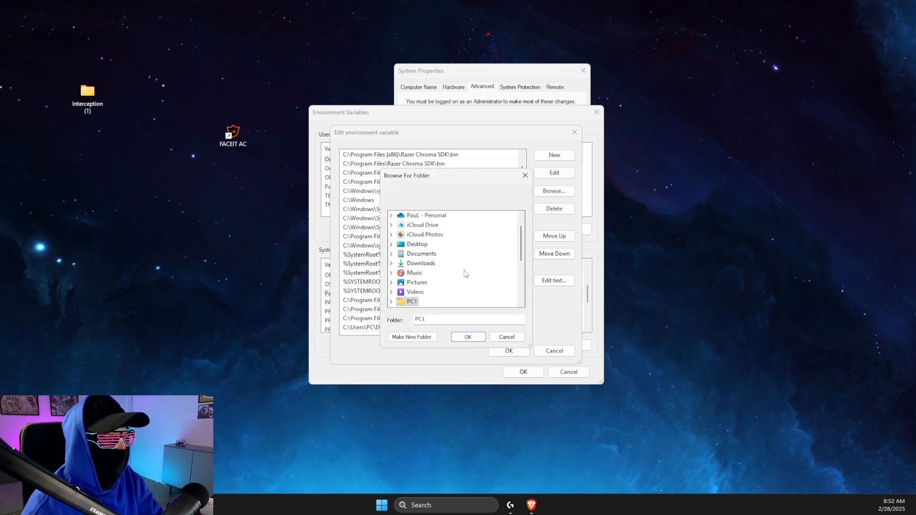
pyautogui.scroll(-3)
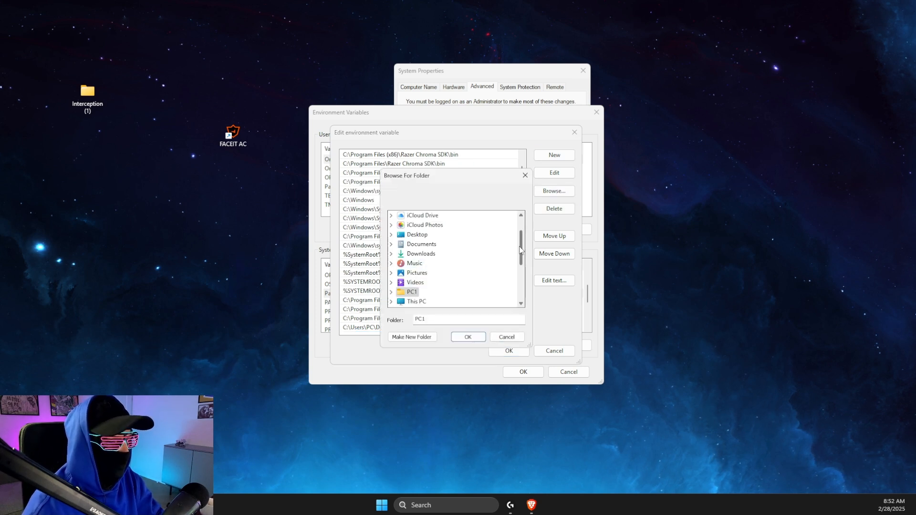
pyautogui.scroll(-3)
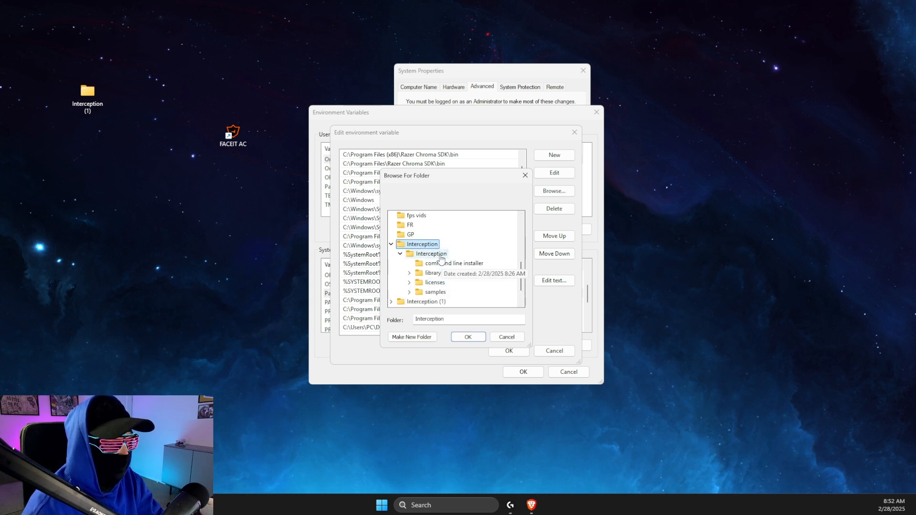
pyautogui.click(458, 263)
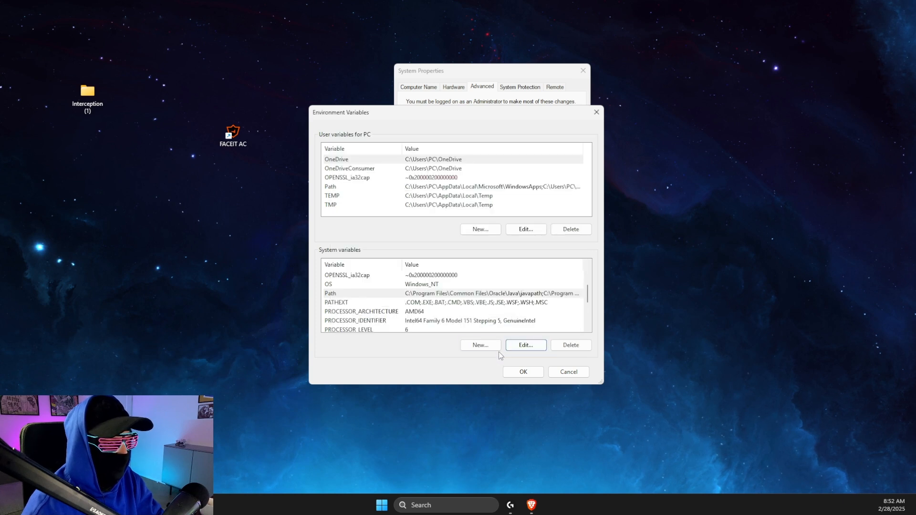
pyautogui.click(596, 112)
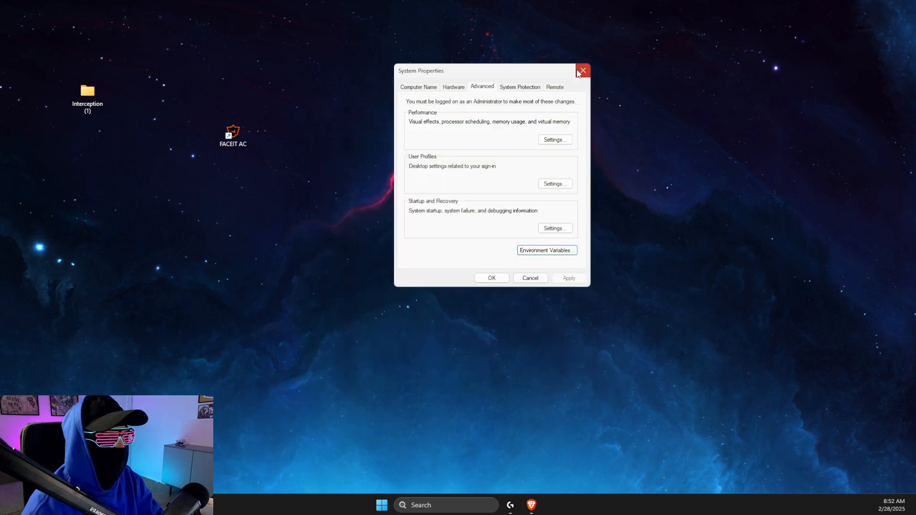
pyautogui.click(445, 505)
pyautogui.write('command')
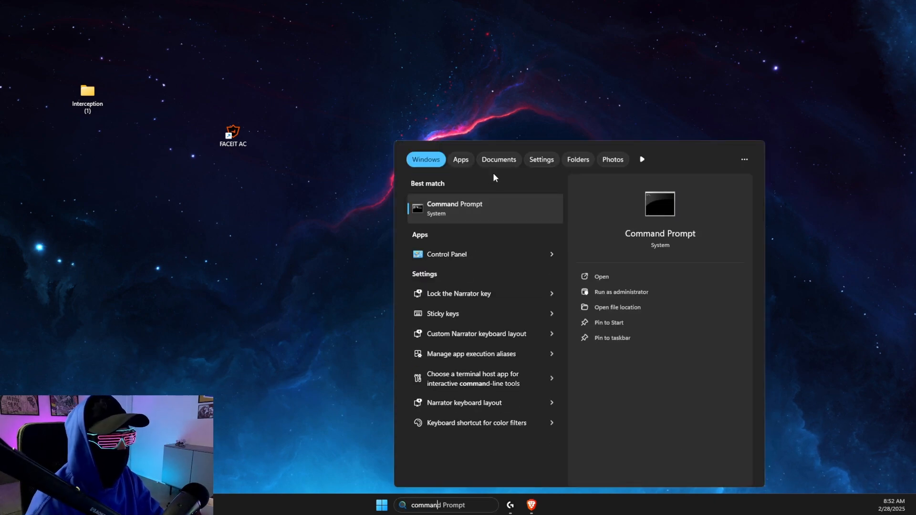
# - Run Command Prompt as administrator from the search results
pyautogui.click(621, 291)
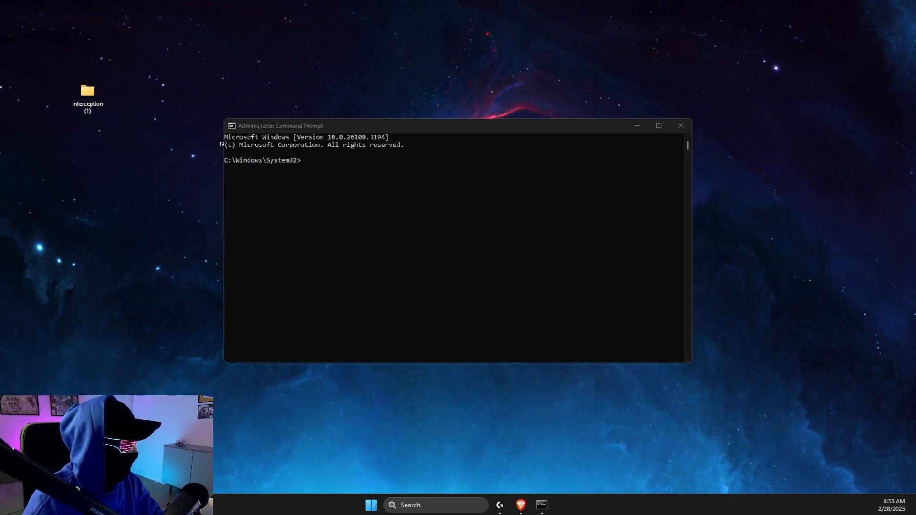
# - Run install-interception.exe in the console to display its usage
pyautogui.click(326, 170)
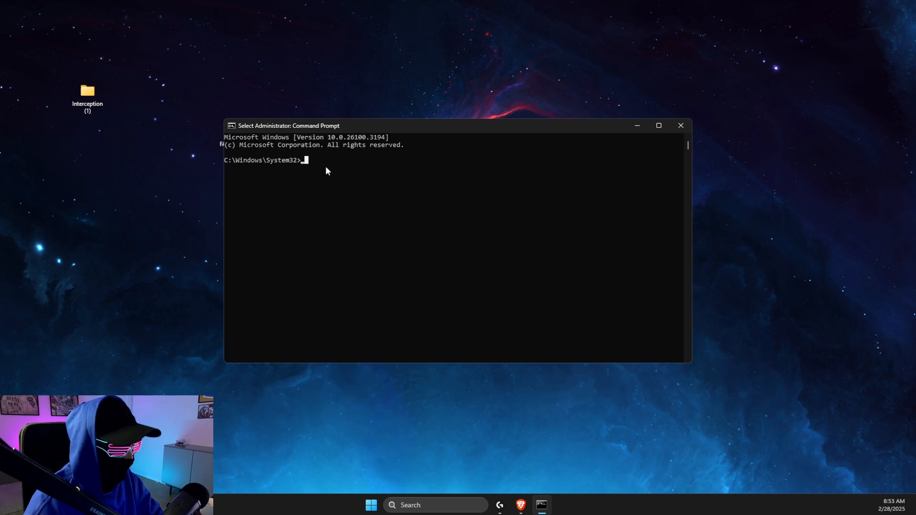
pyautogui.write('install')
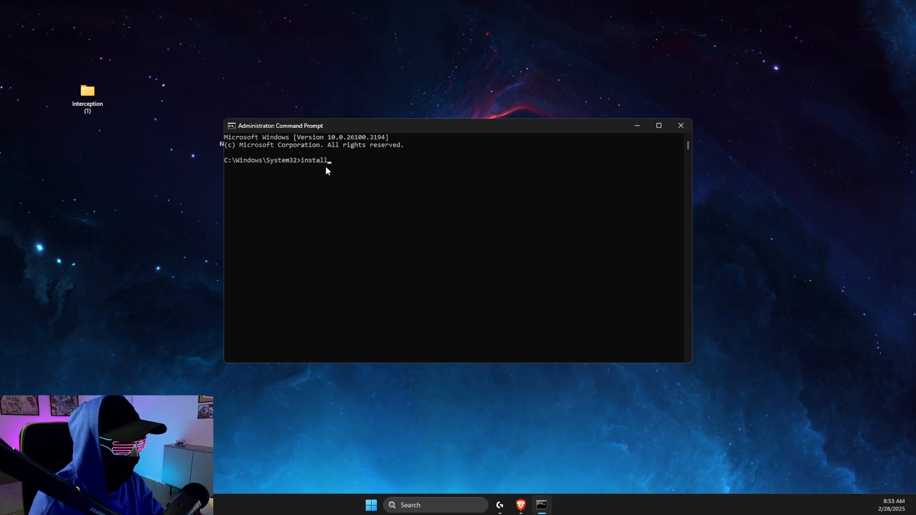
pyautogui.write('-interce')
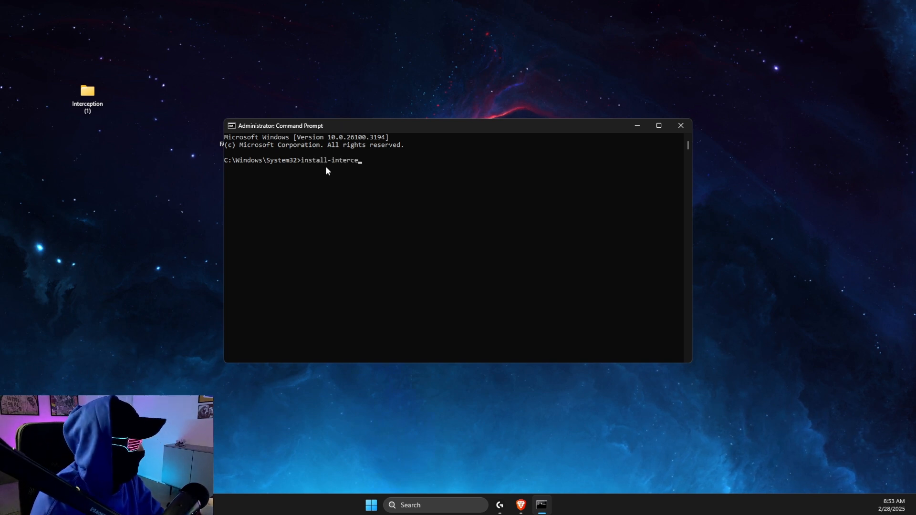
pyautogui.write('ption.exe')
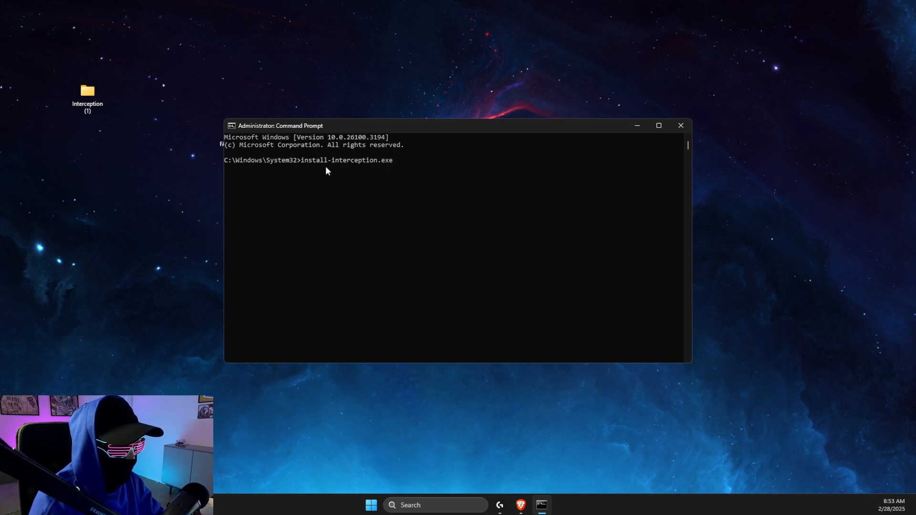
pyautogui.press('Return')
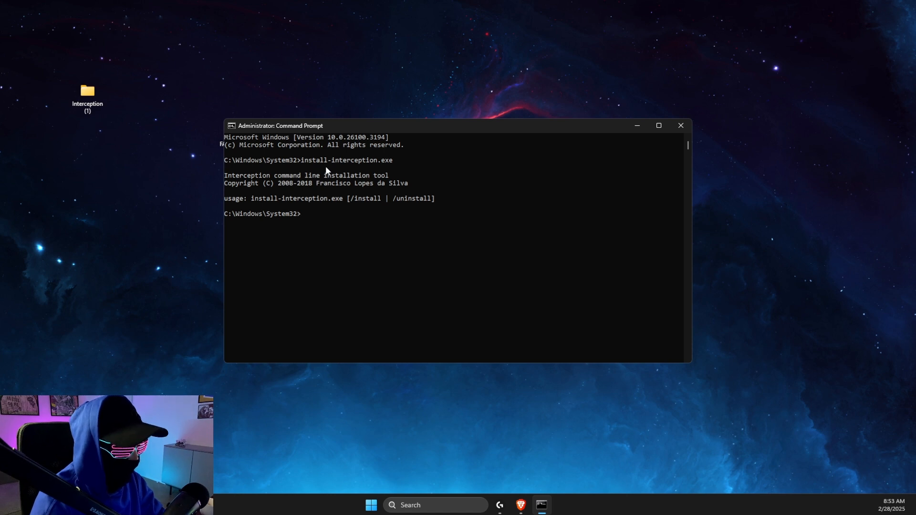
# - Enter 'install-interception.exe/uinstall' at the prompt and maximize the console window
pyautogui.write('install-i')
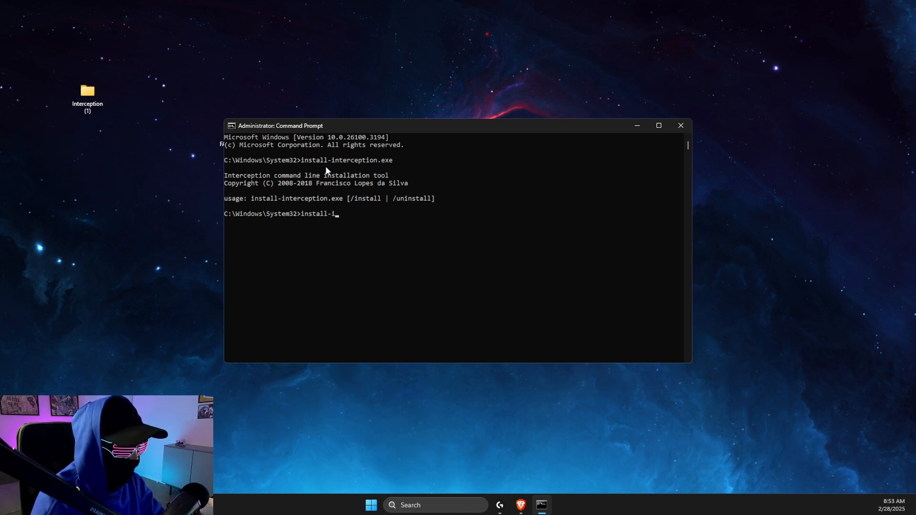
pyautogui.write('nter')
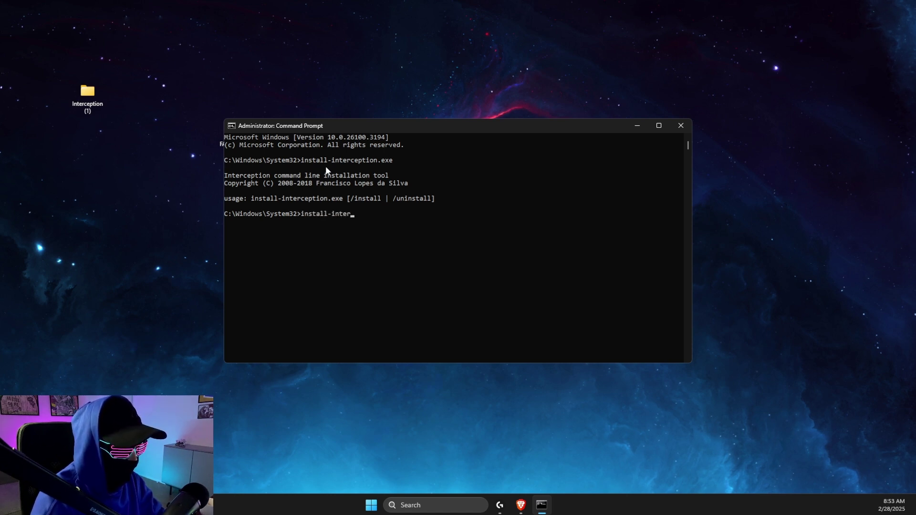
pyautogui.write('ception')
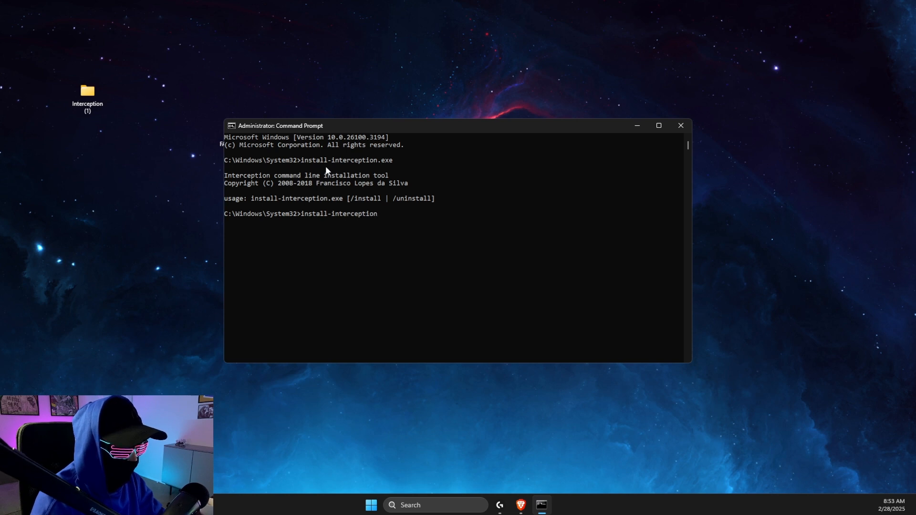
pyautogui.write('.exe/')
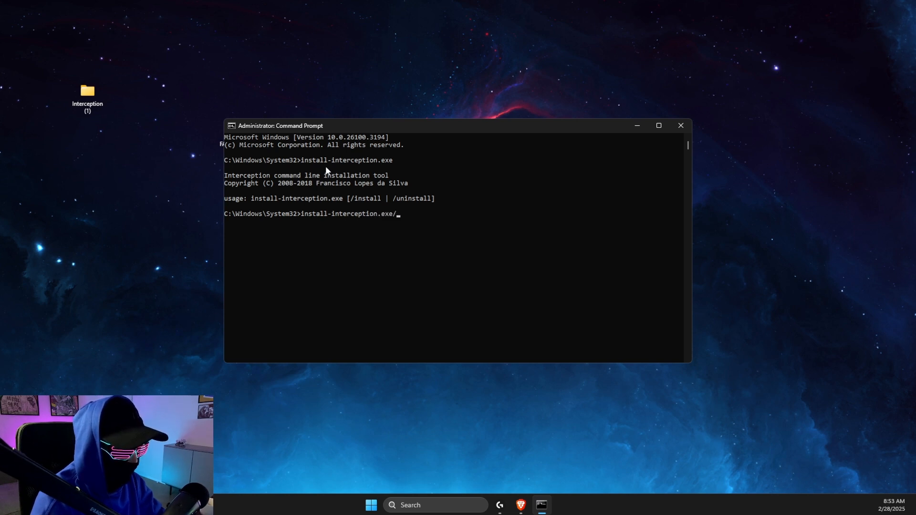
pyautogui.write('uinstall')
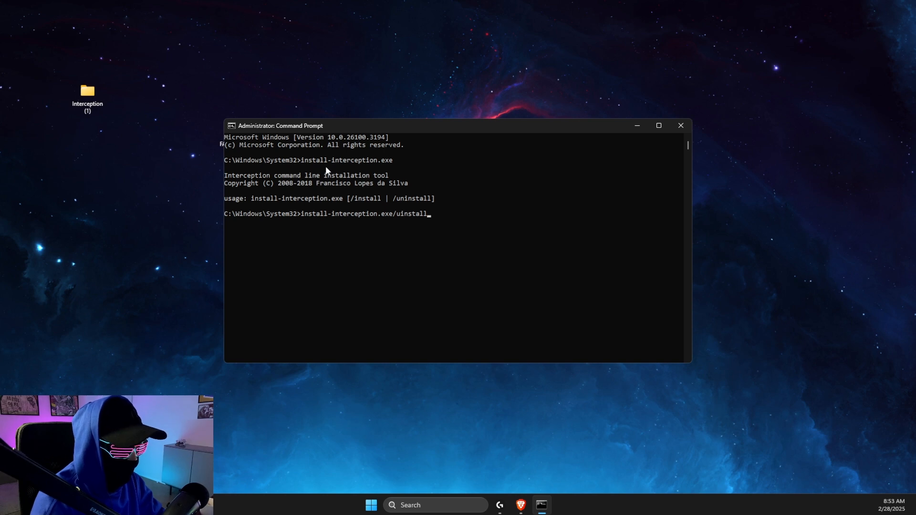
pyautogui.click(658, 125)
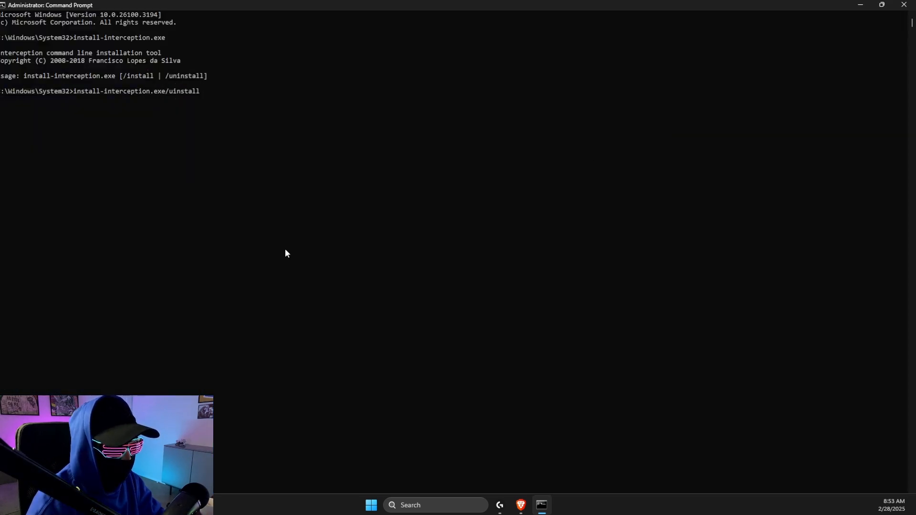
pyautogui.moveTo(140, 97)
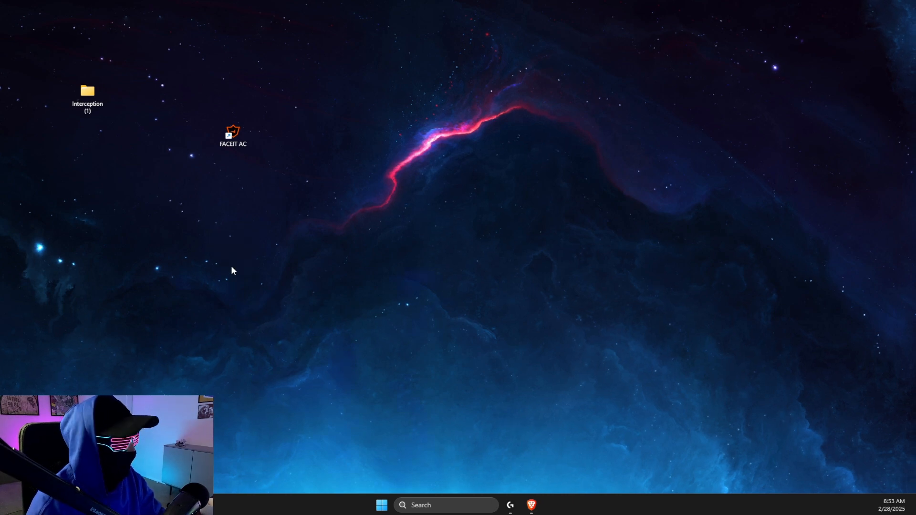
# - Relaunch FACEIT AC from its desktop shortcut to bring up the login window
pyautogui.click(232, 135)
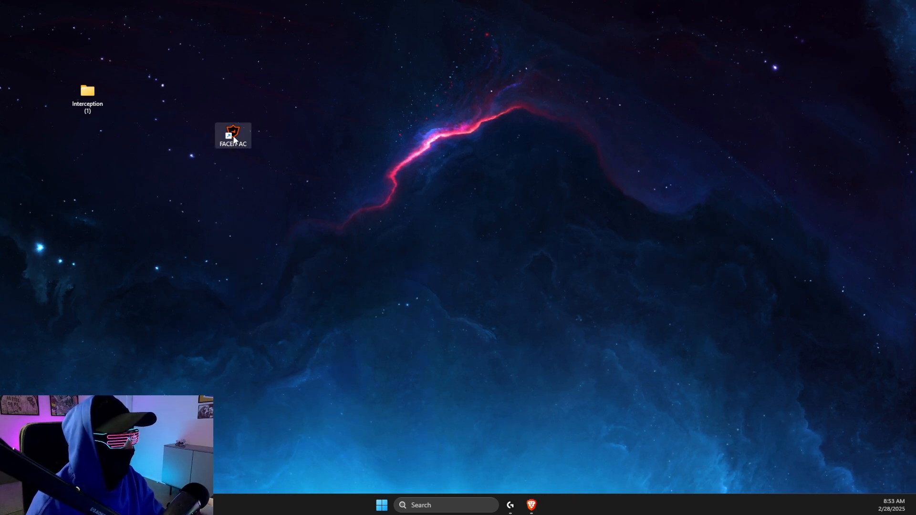
pyautogui.doubleClick(233, 135)
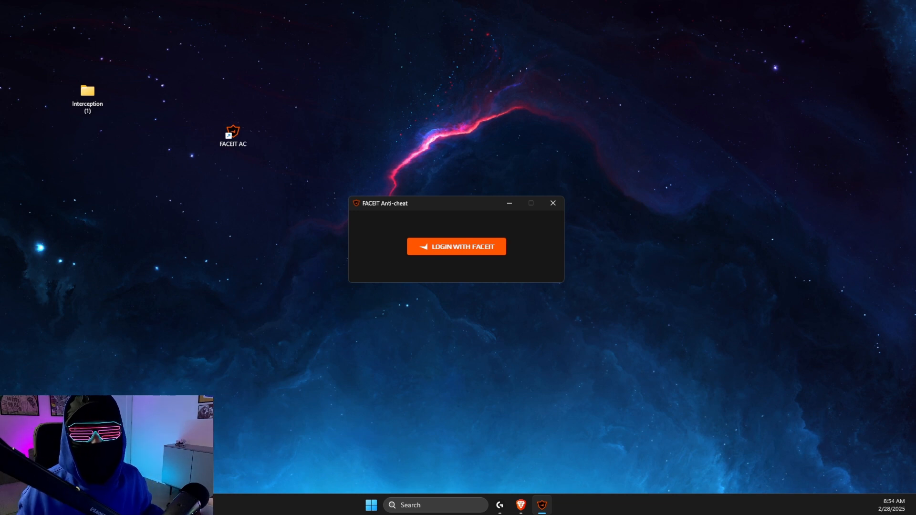
pyautogui.moveTo(50, 168)
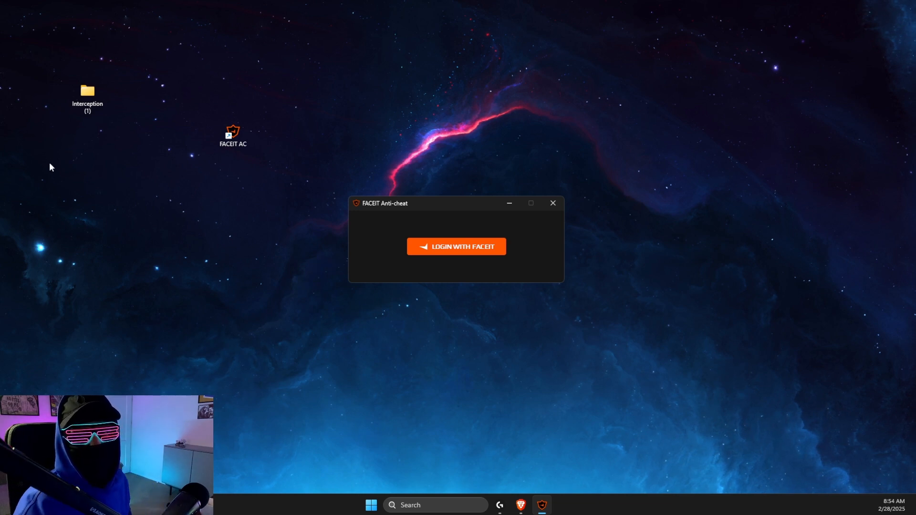